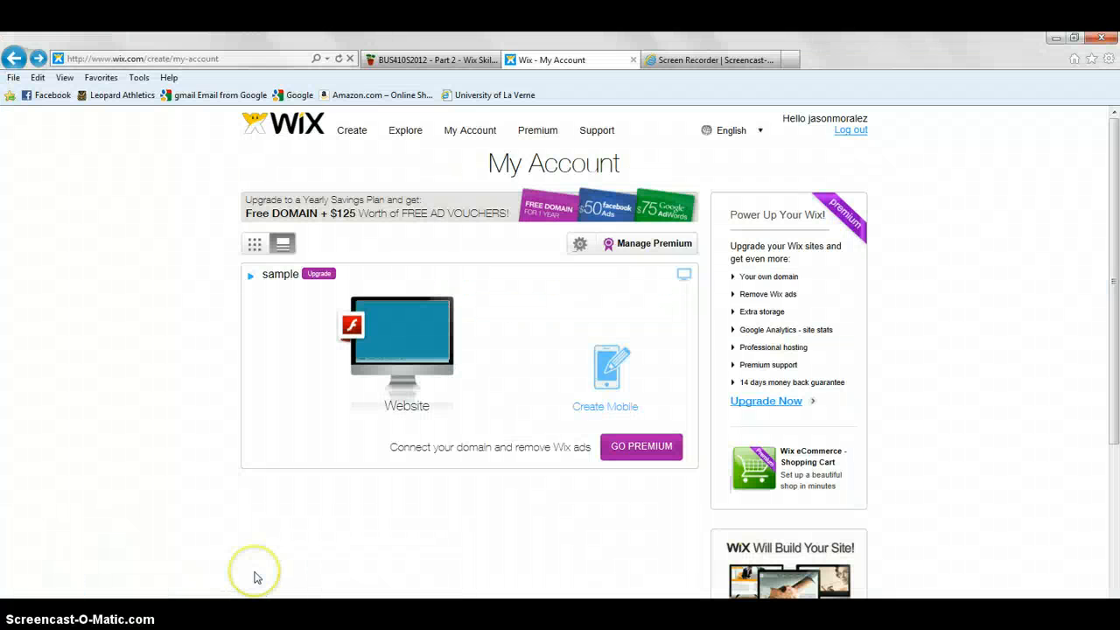
mouse_move(252, 480)
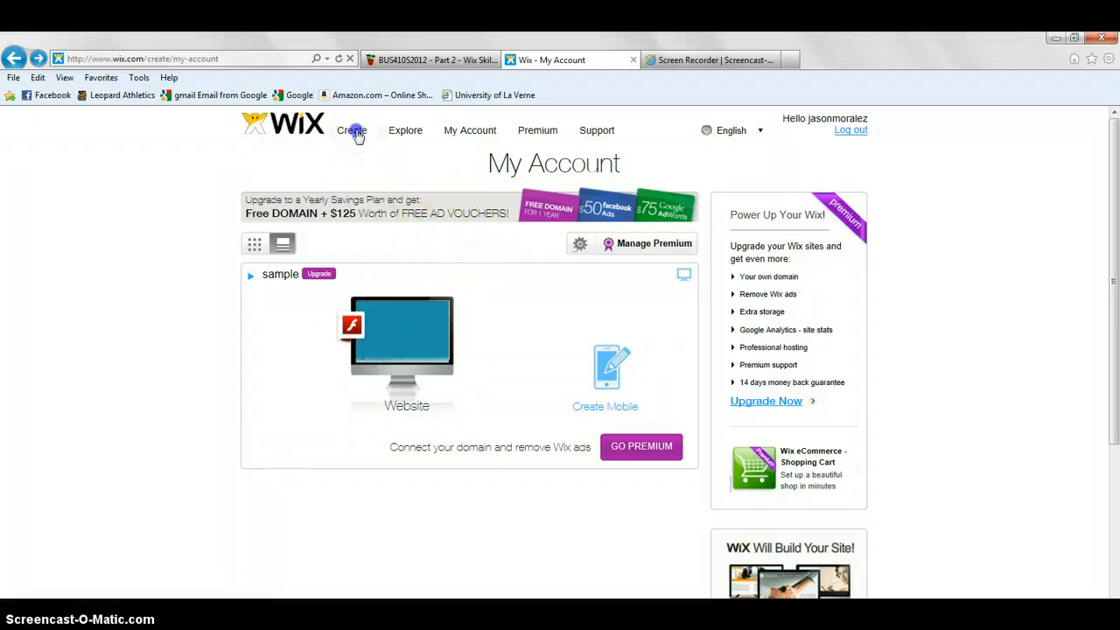
- Filter templates to Flash and Blank, then start editing the Blank Template site
click(350, 130)
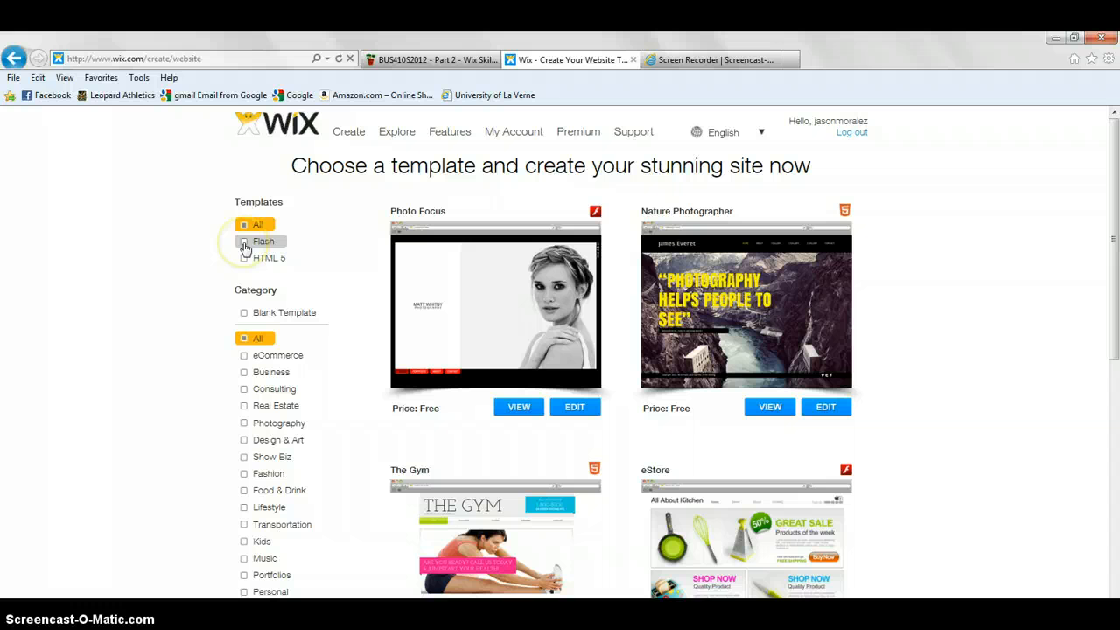
click(243, 241)
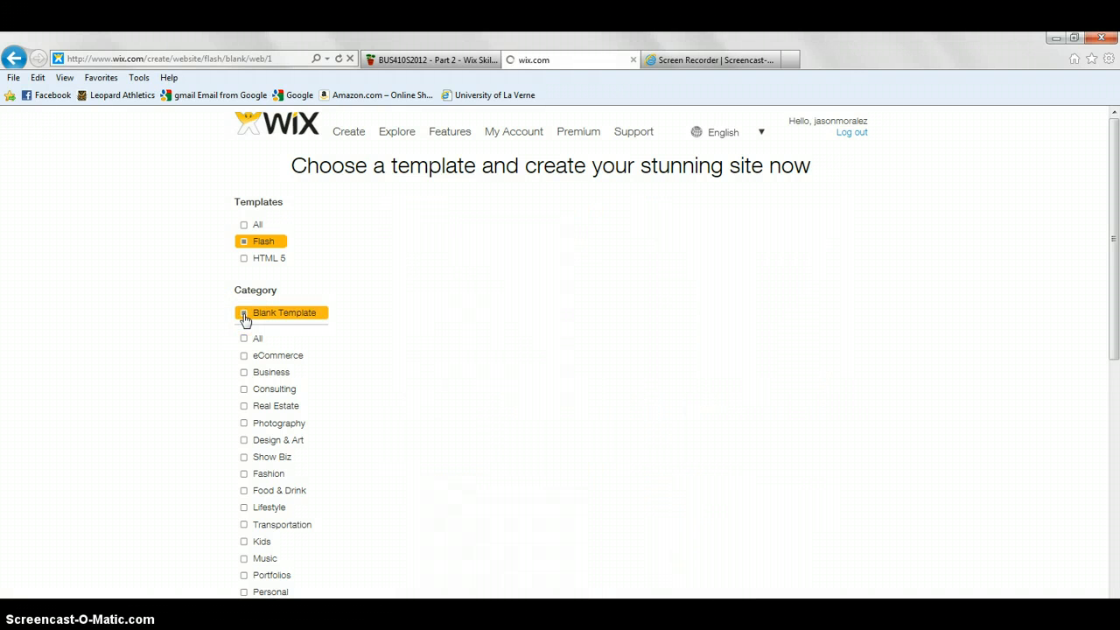
click(283, 311)
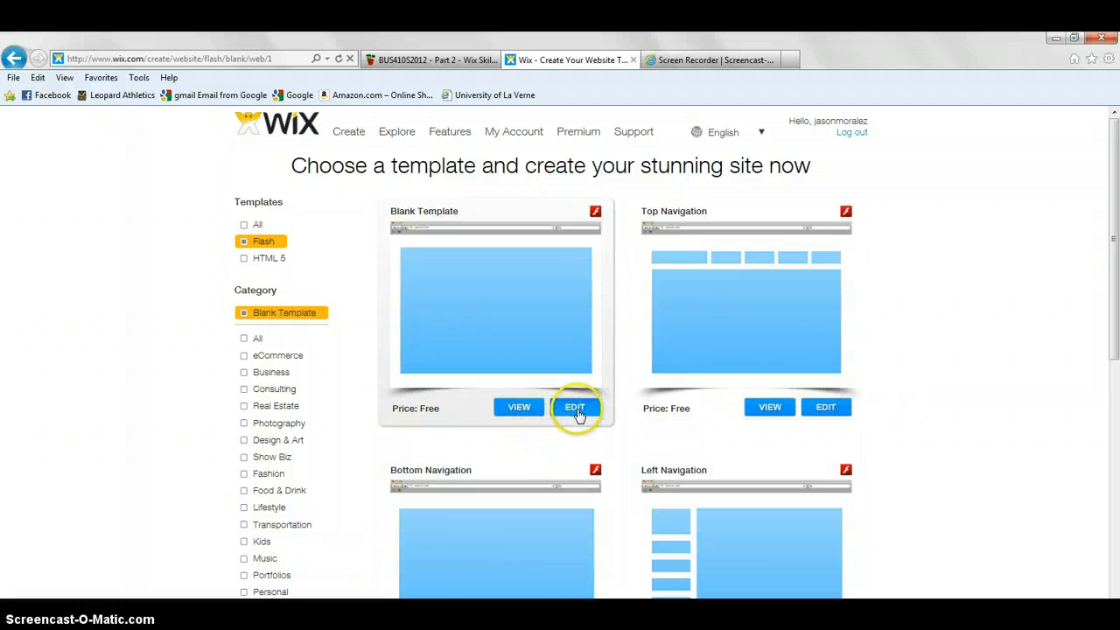
click(574, 406)
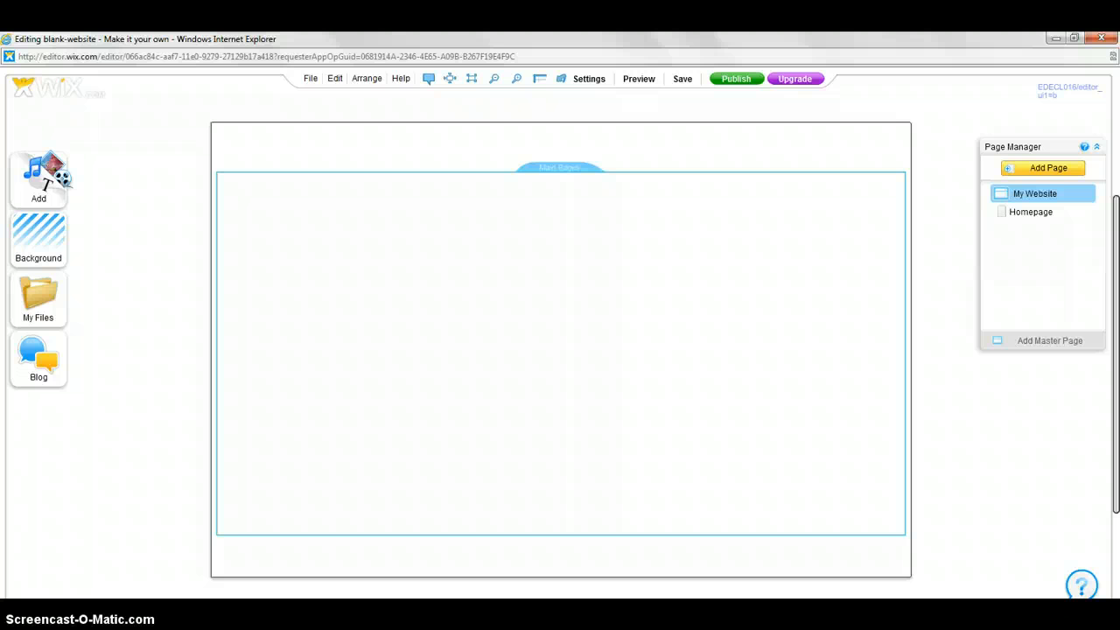
mouse_move(172, 318)
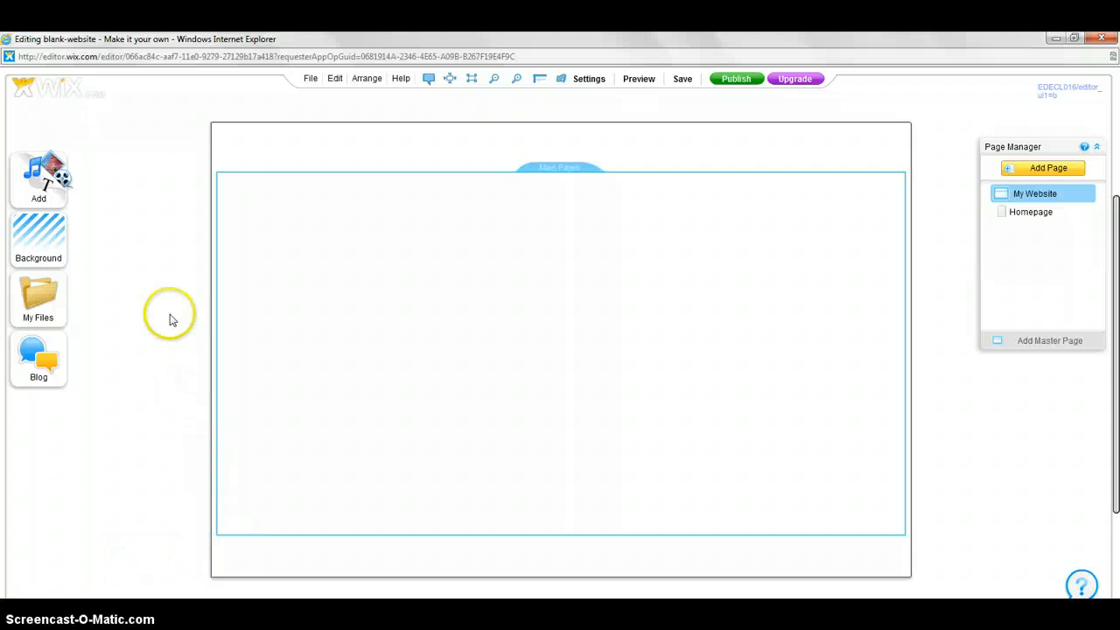
- Add a Photo Album gallery from the Add > Galleries list to the page
click(38, 178)
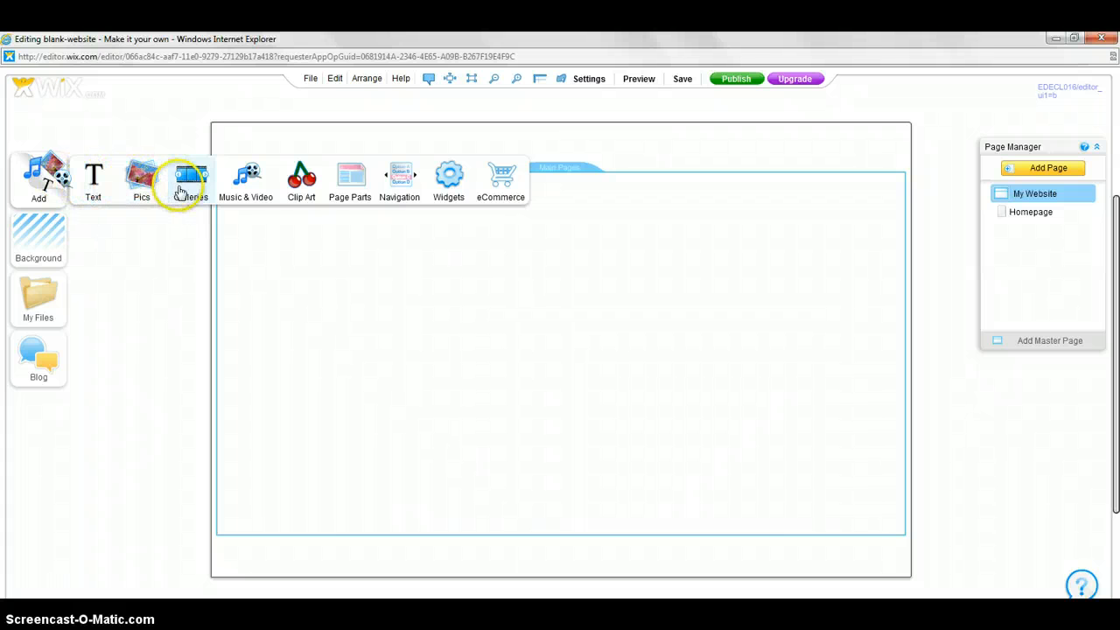
click(189, 178)
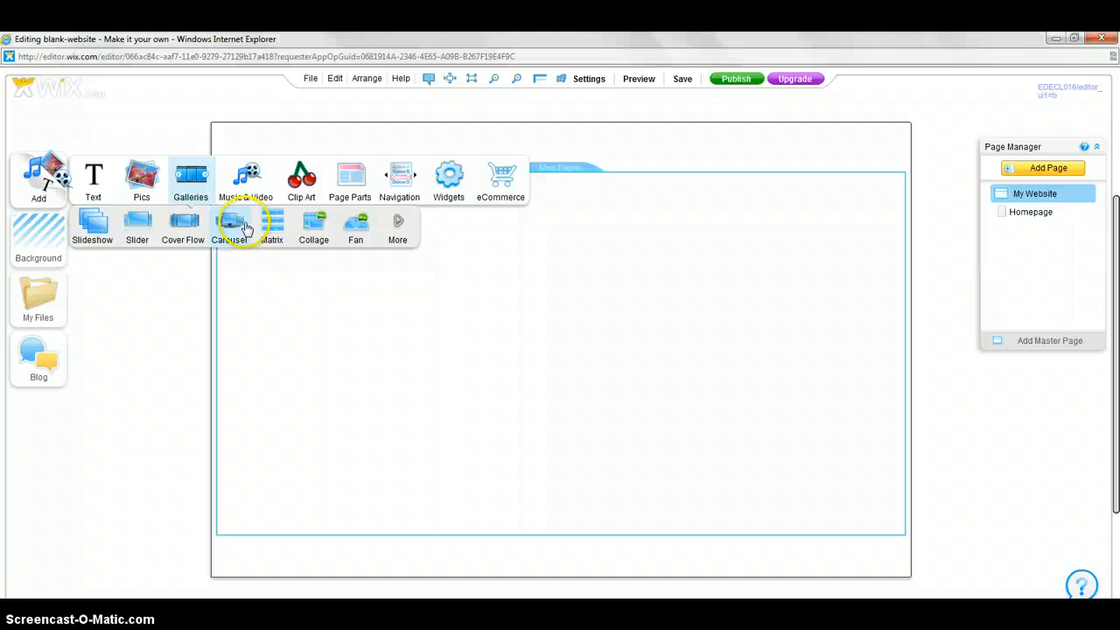
mouse_move(398, 227)
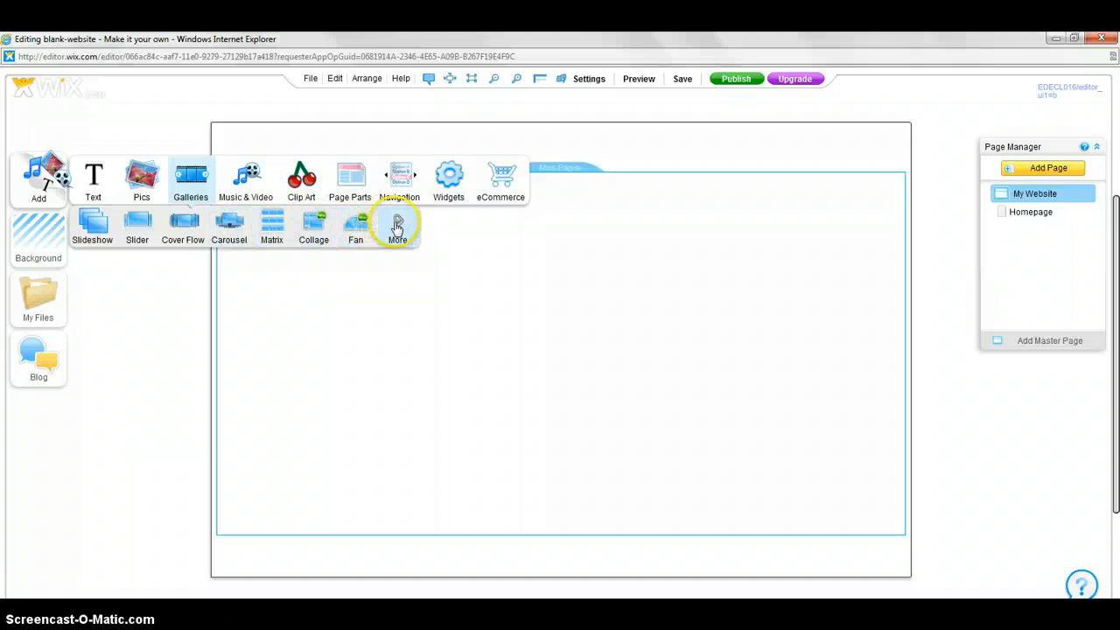
click(397, 226)
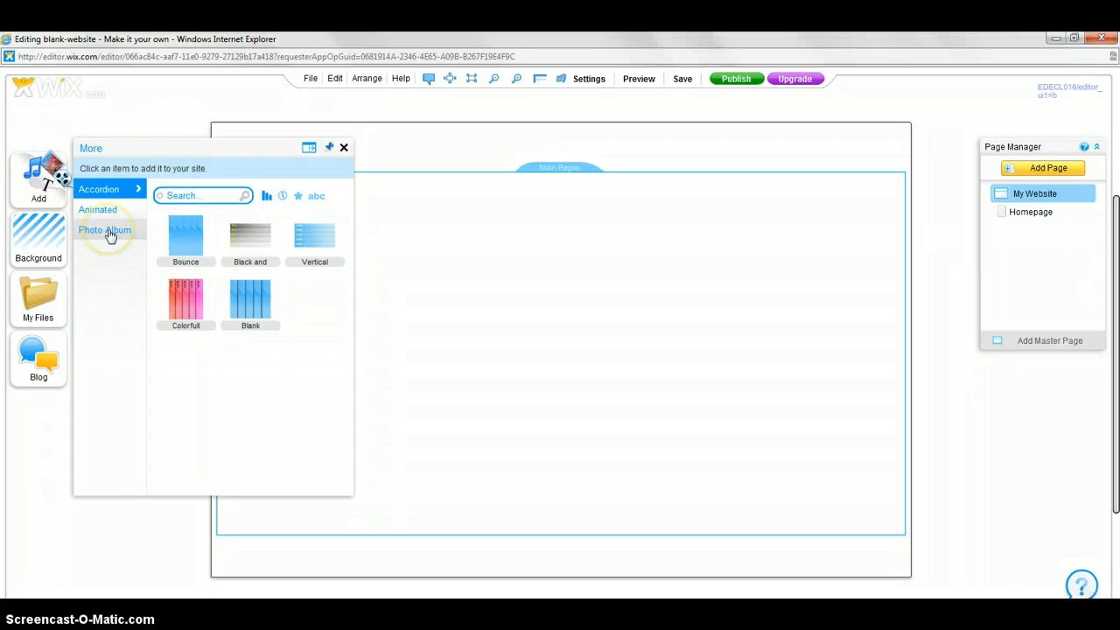
click(105, 230)
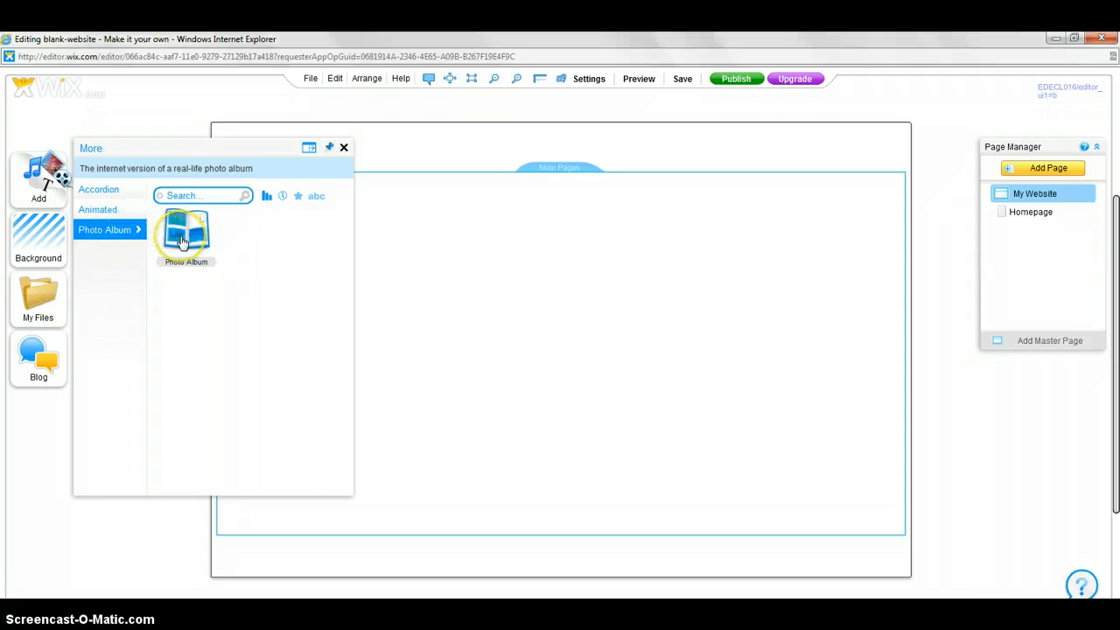
click(343, 147)
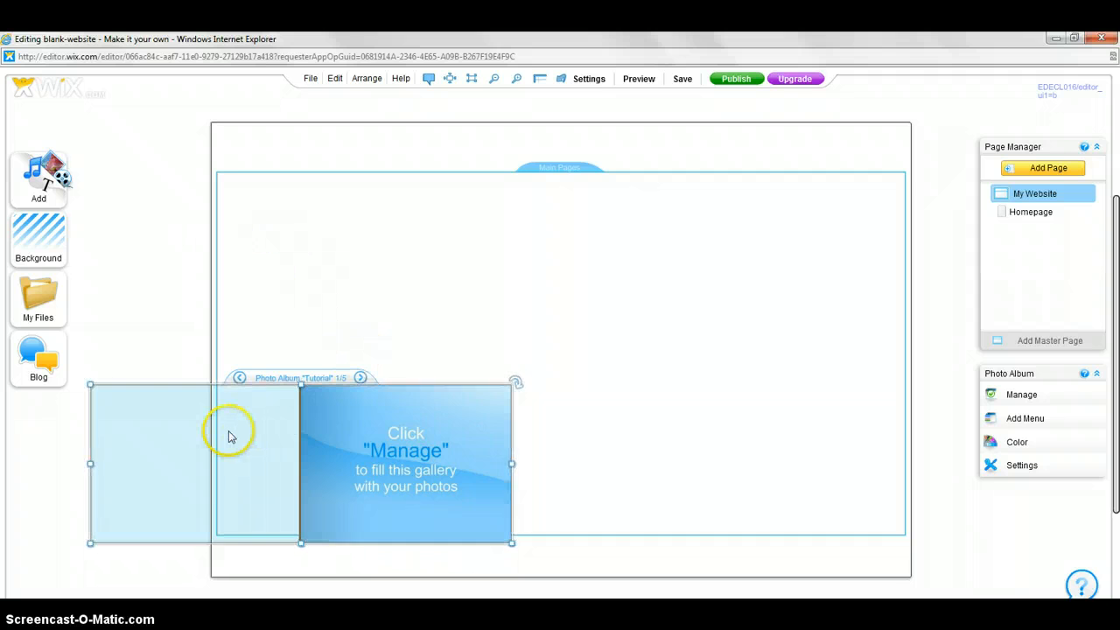
- Drag the photo album until it snaps to the page centre
click(229, 455)
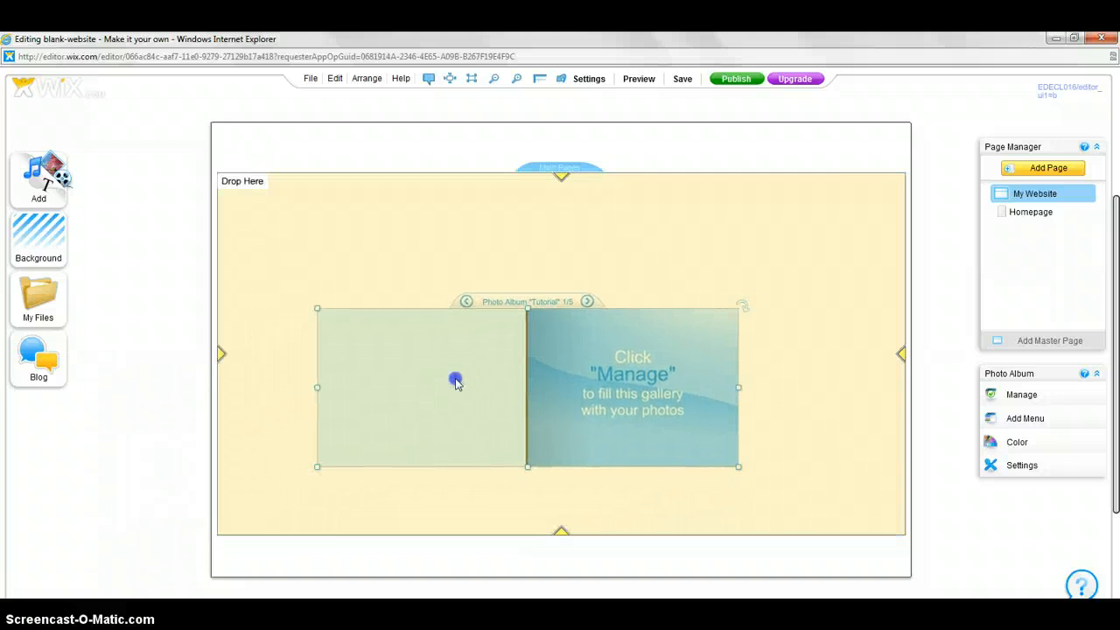
drag(455, 381, 494, 366)
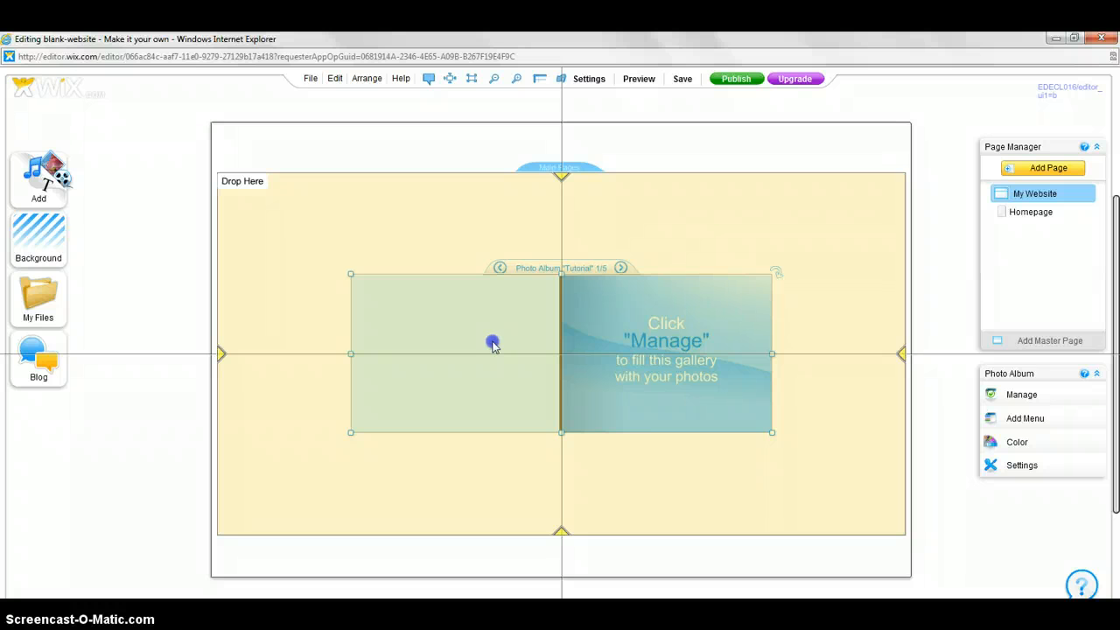
click(1031, 211)
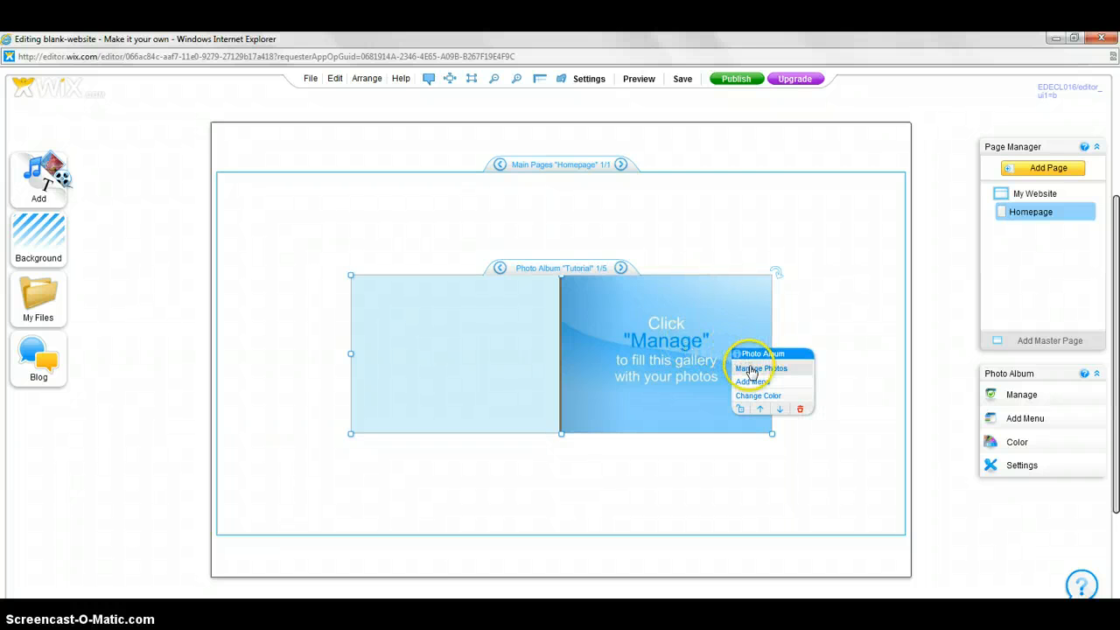
- Open the album's Manage Photos dialog and choose Add Photo
click(760, 368)
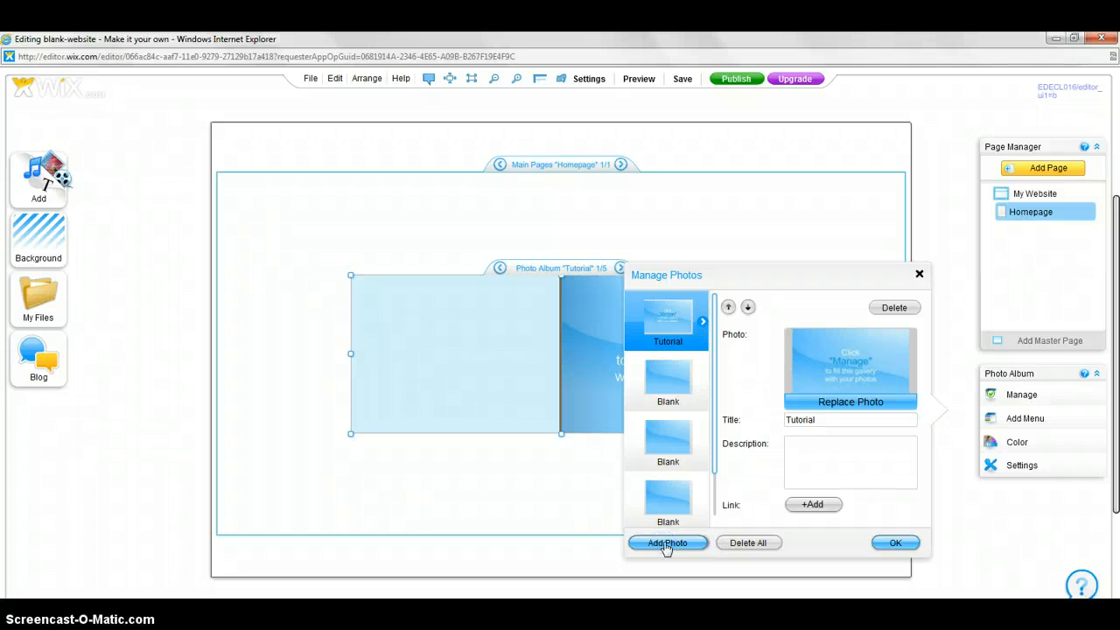
click(669, 543)
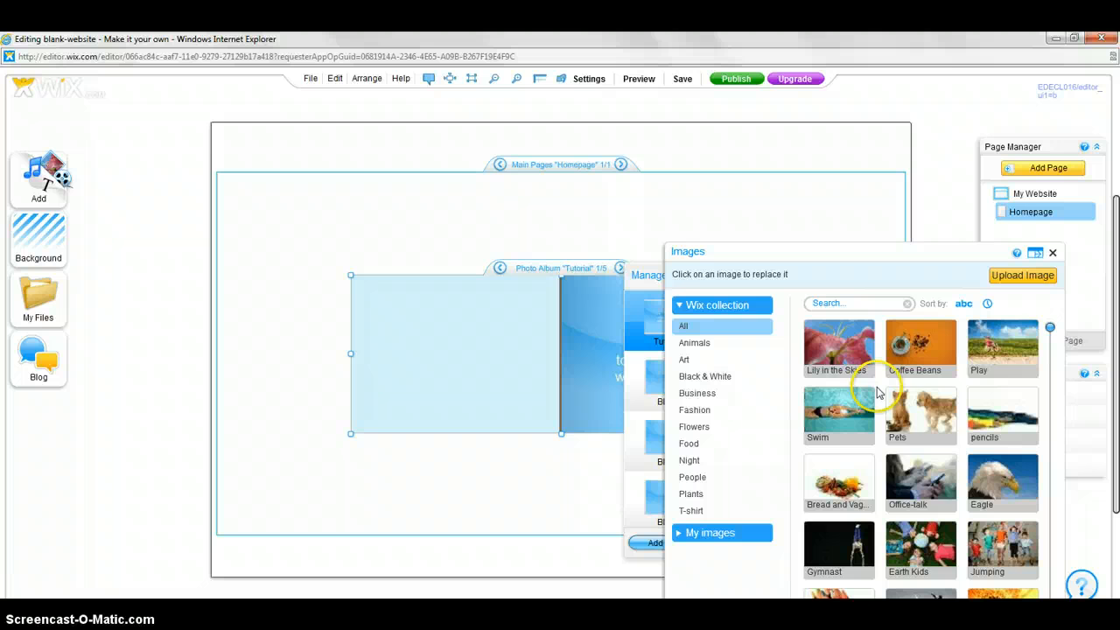
mouse_move(921, 417)
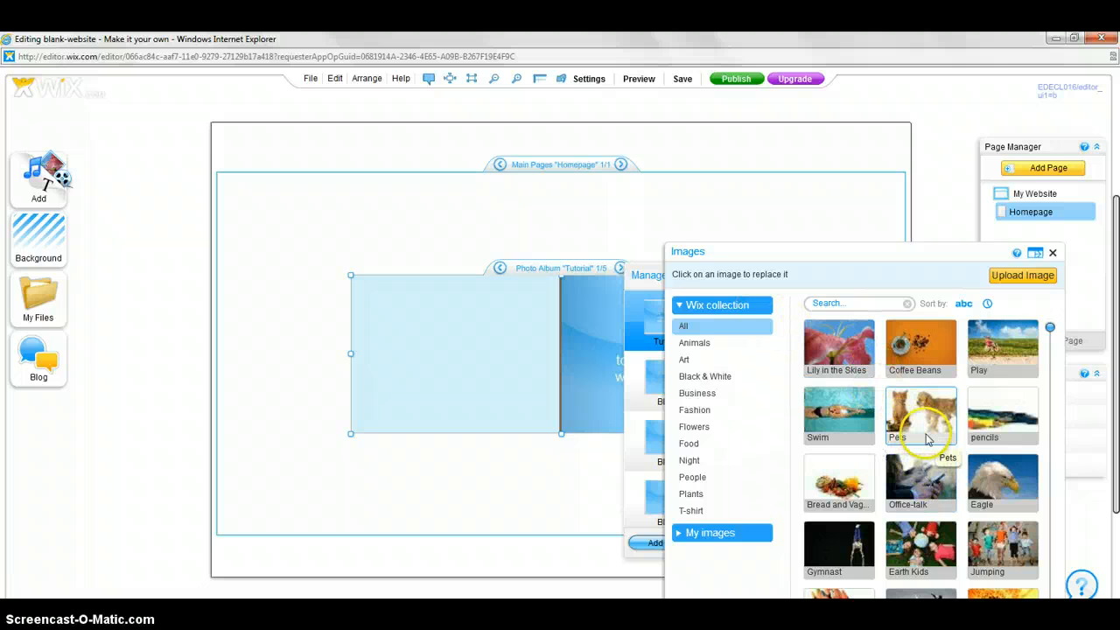
mouse_move(1003, 483)
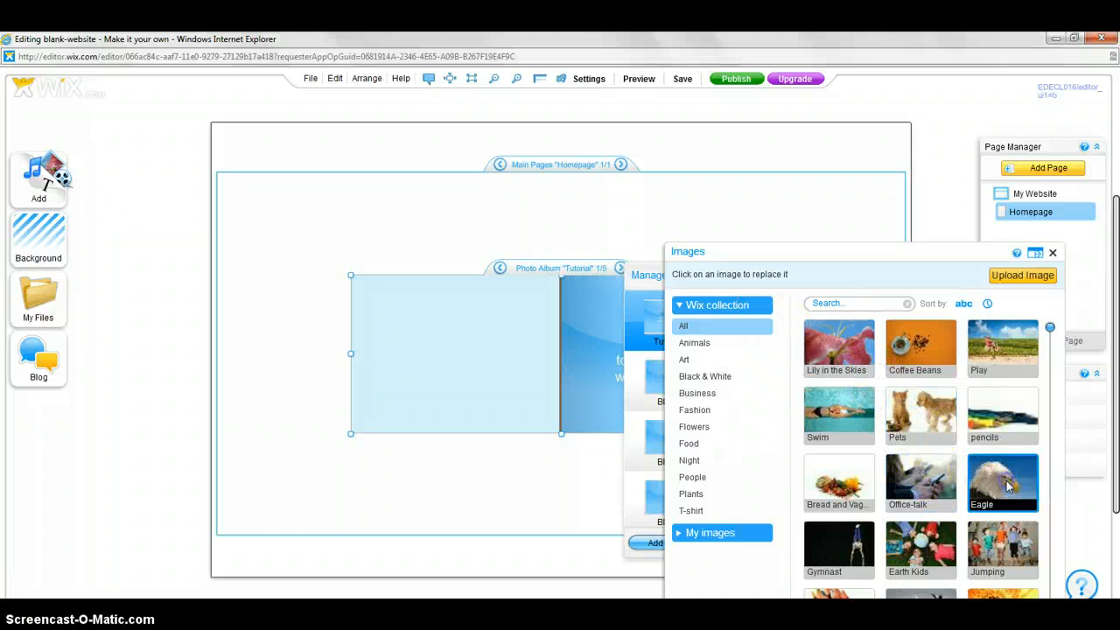
- Fill the first slide with the Eagle photo from the Wix collection, then show My images
click(1003, 483)
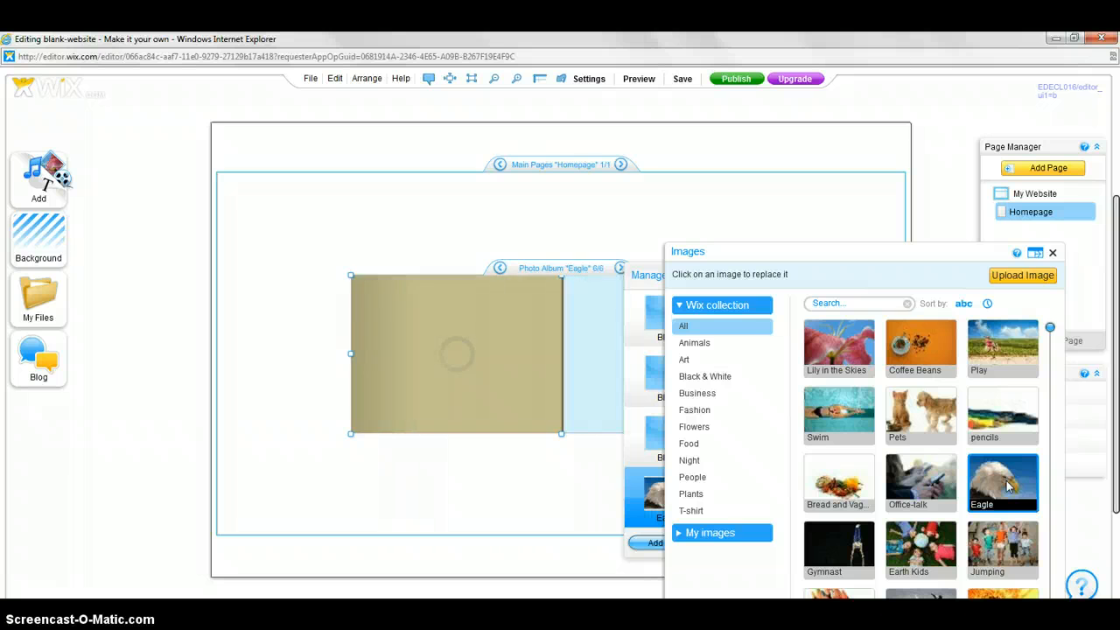
click(1001, 481)
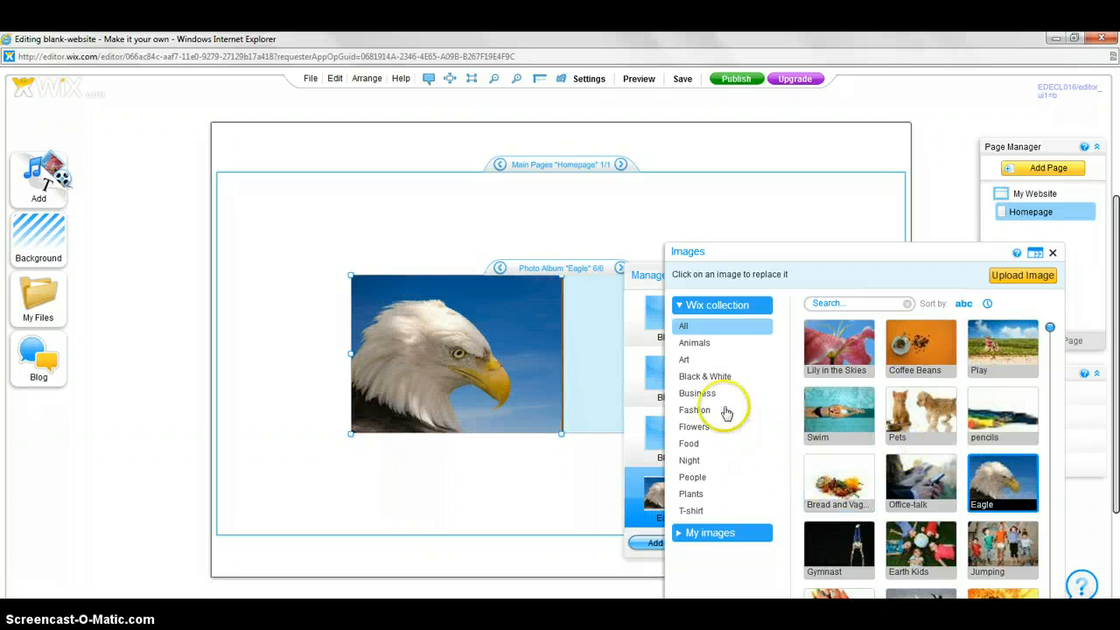
click(711, 532)
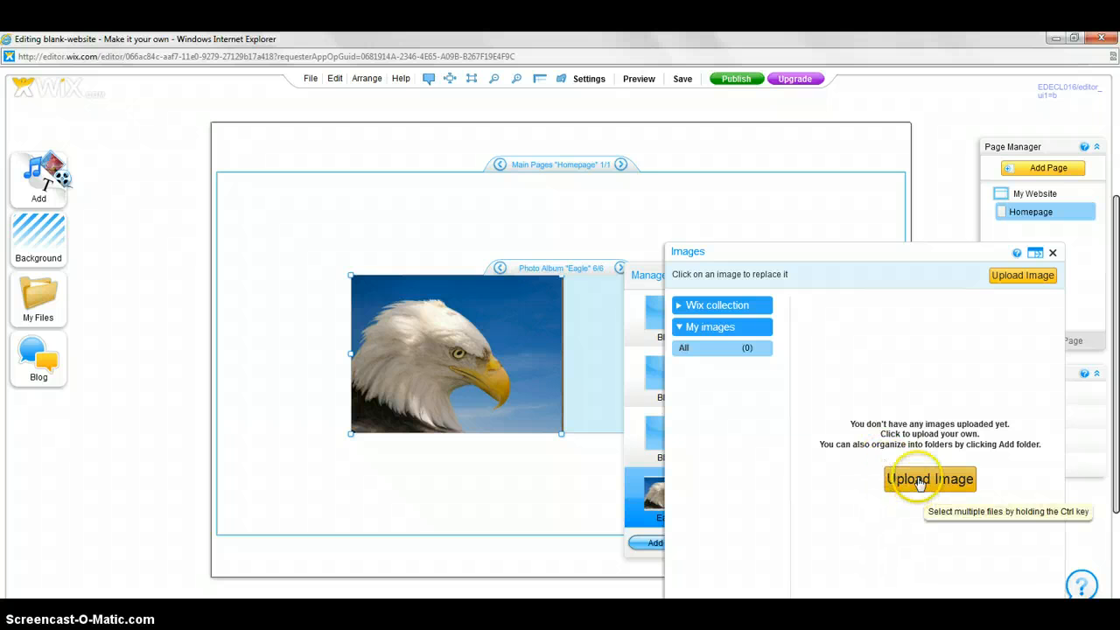
- Upload wal-mart-logo from the Desktop and place it into a new album slide
click(929, 480)
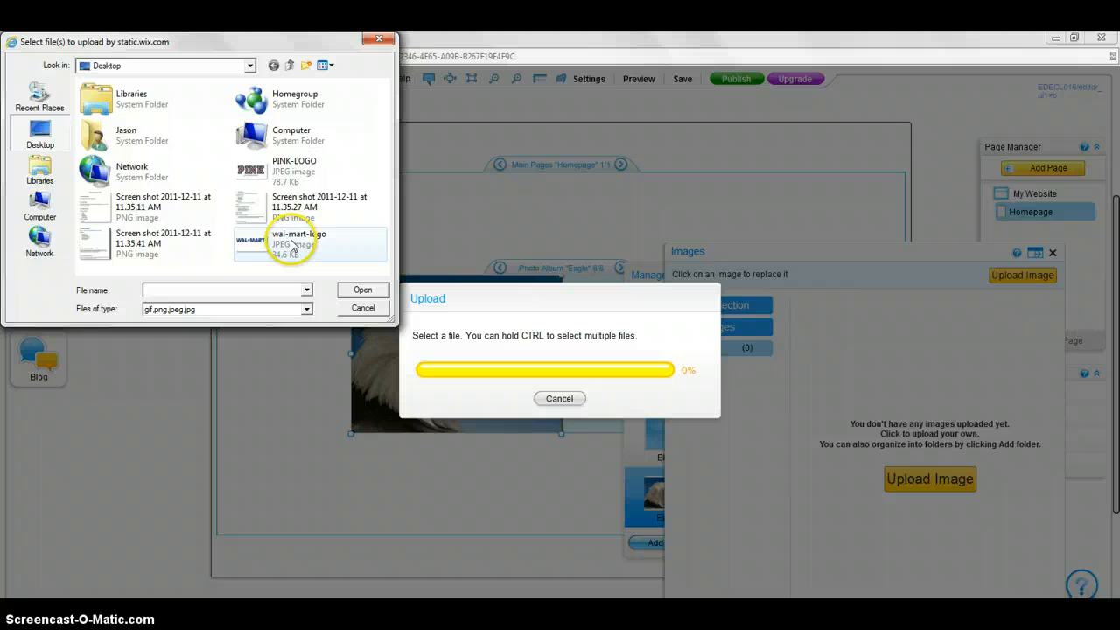
click(363, 290)
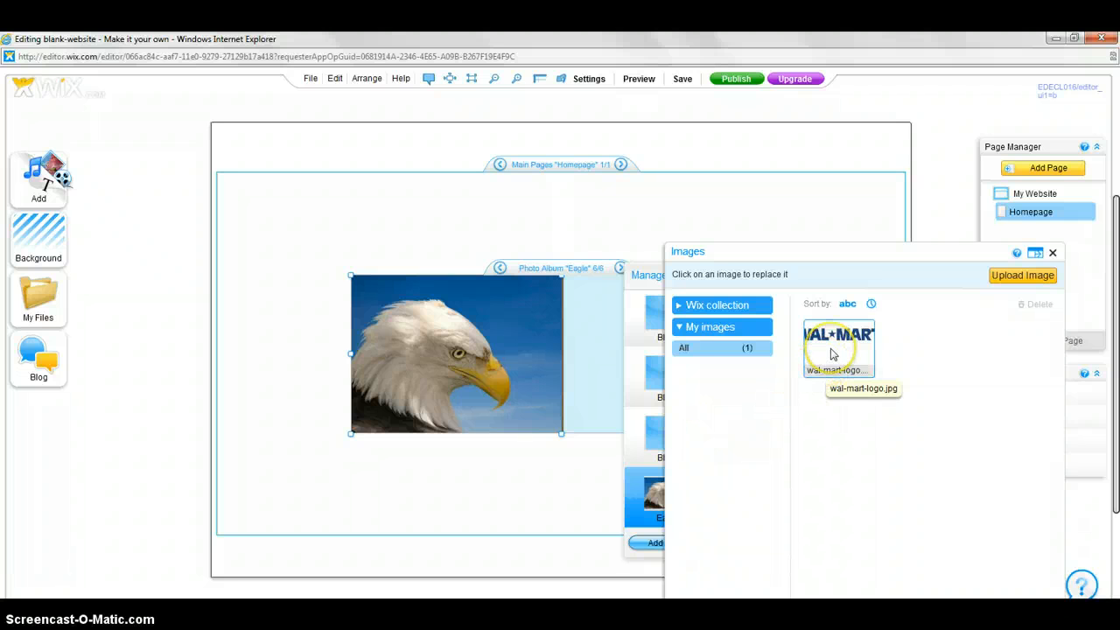
click(838, 346)
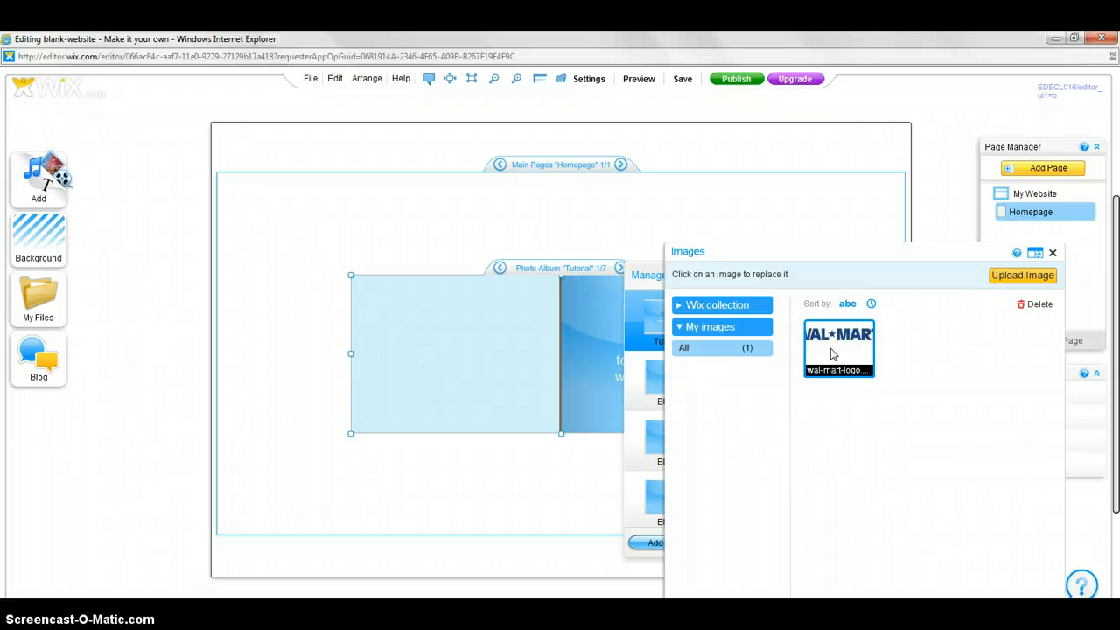
click(837, 350)
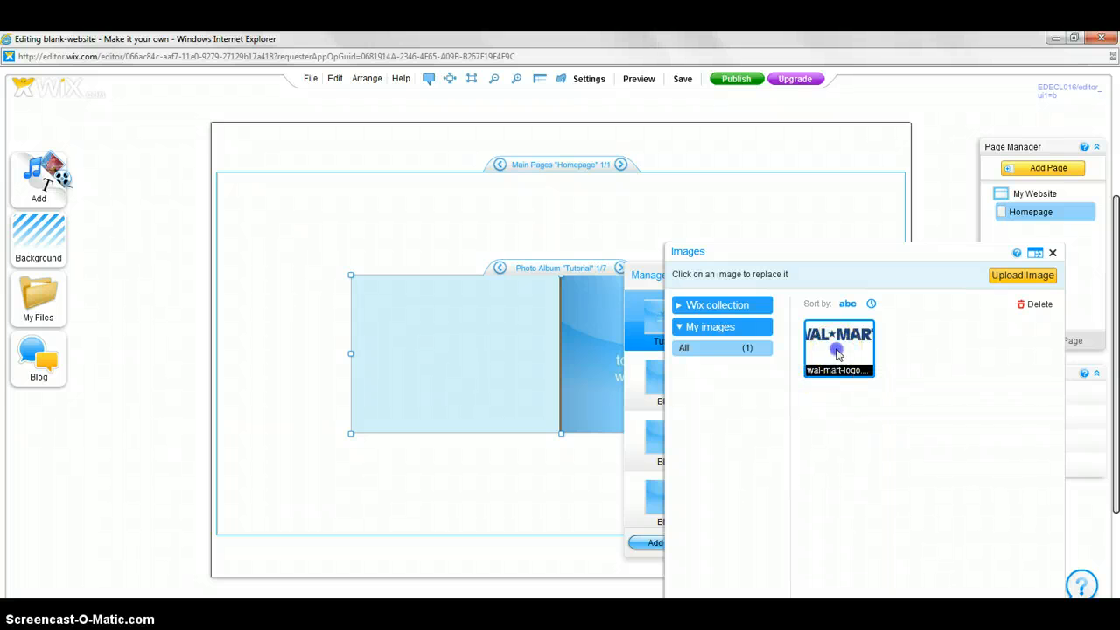
click(836, 348)
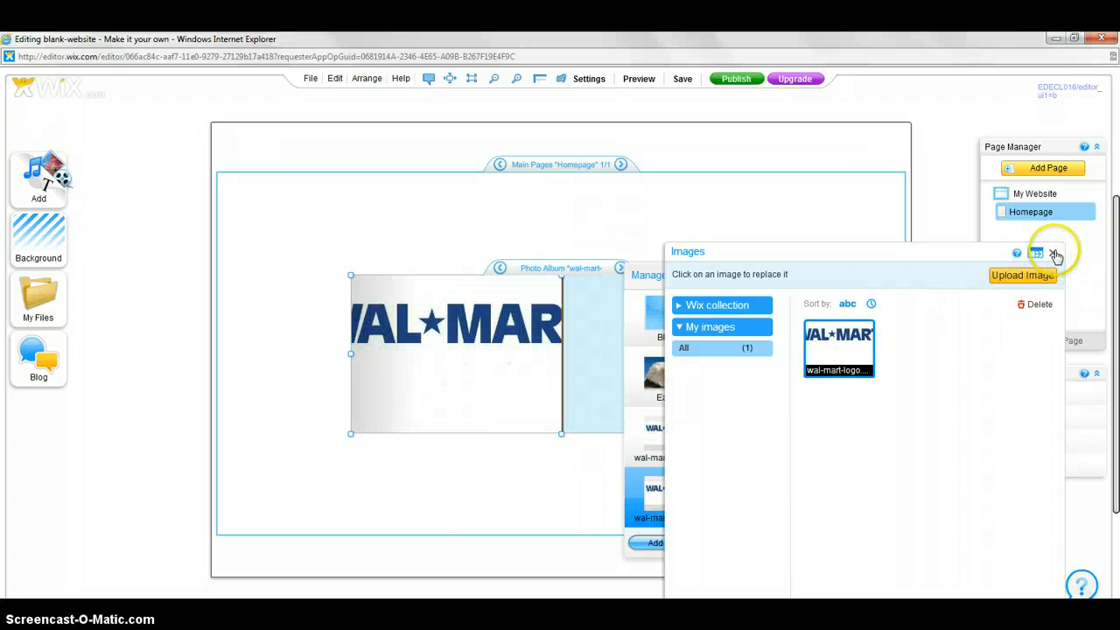
- Close the Images dialog, widen and re-centre the album, then flip back to the eagle slide
click(1056, 252)
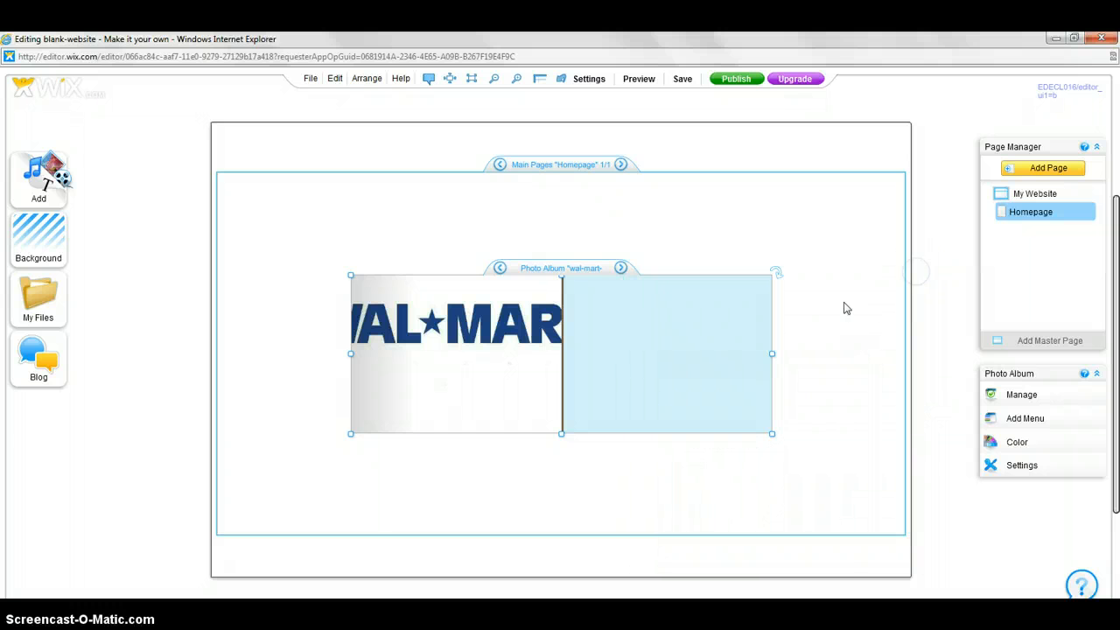
drag(350, 353, 329, 354)
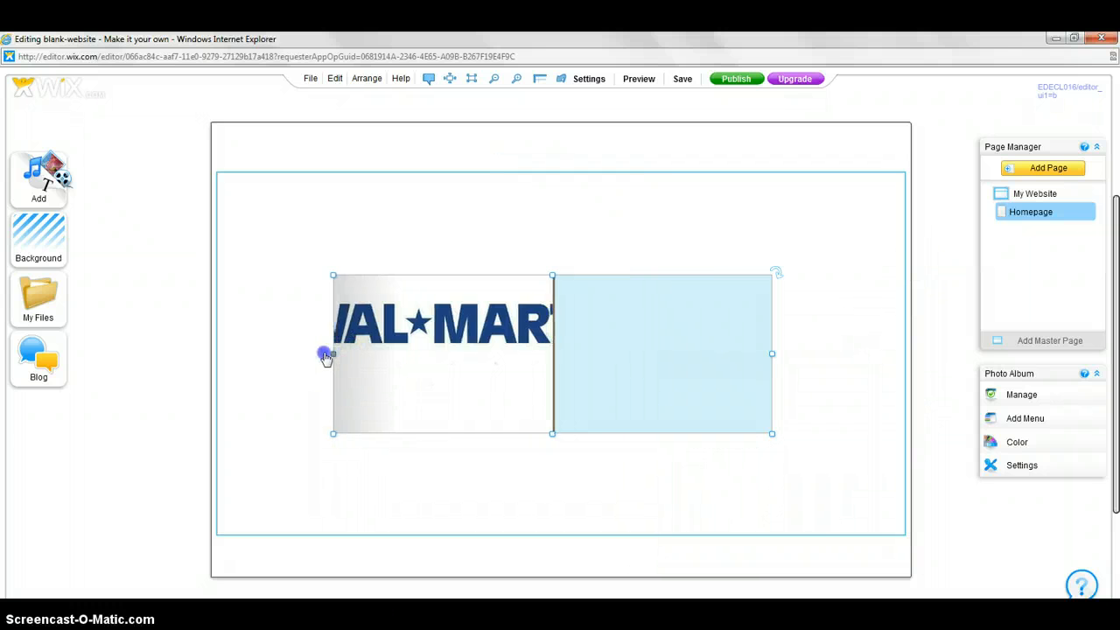
drag(332, 353, 236, 350)
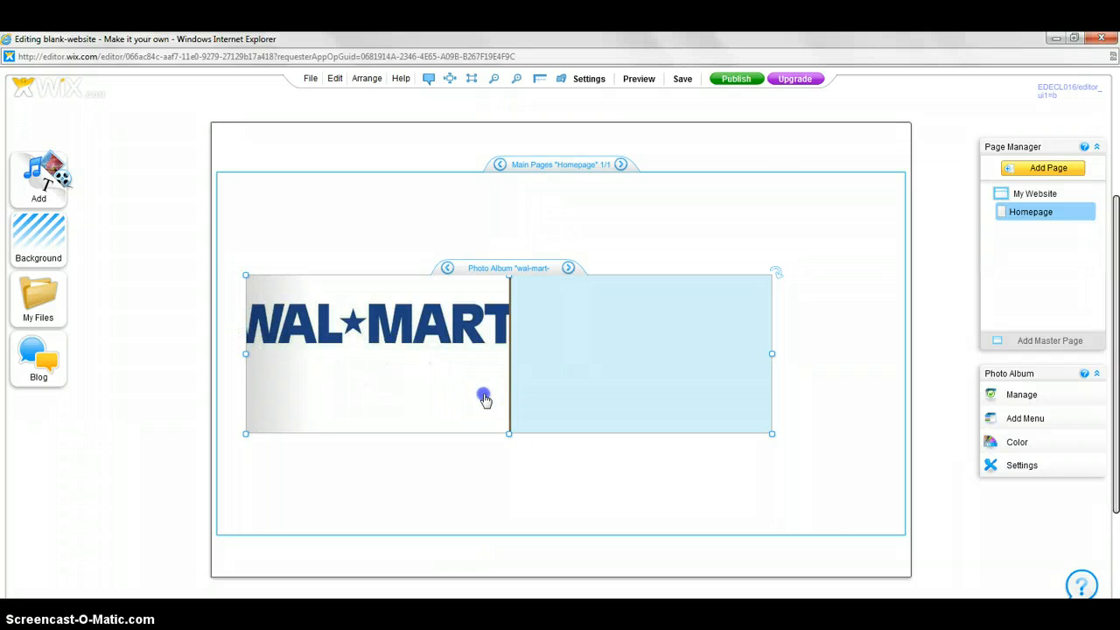
drag(483, 396, 532, 381)
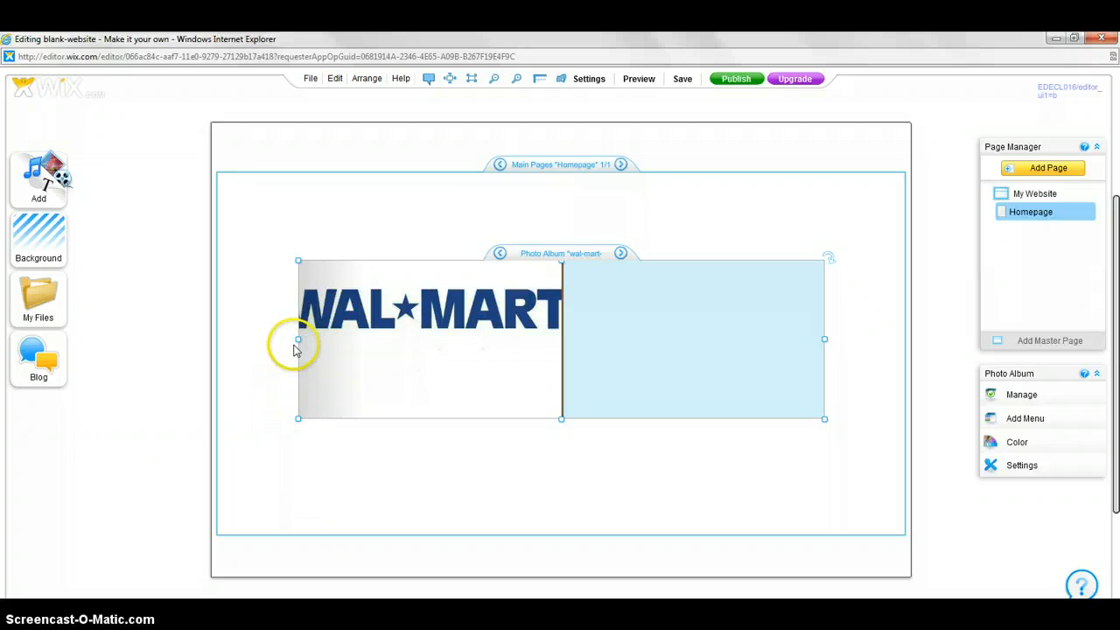
drag(297, 340, 243, 339)
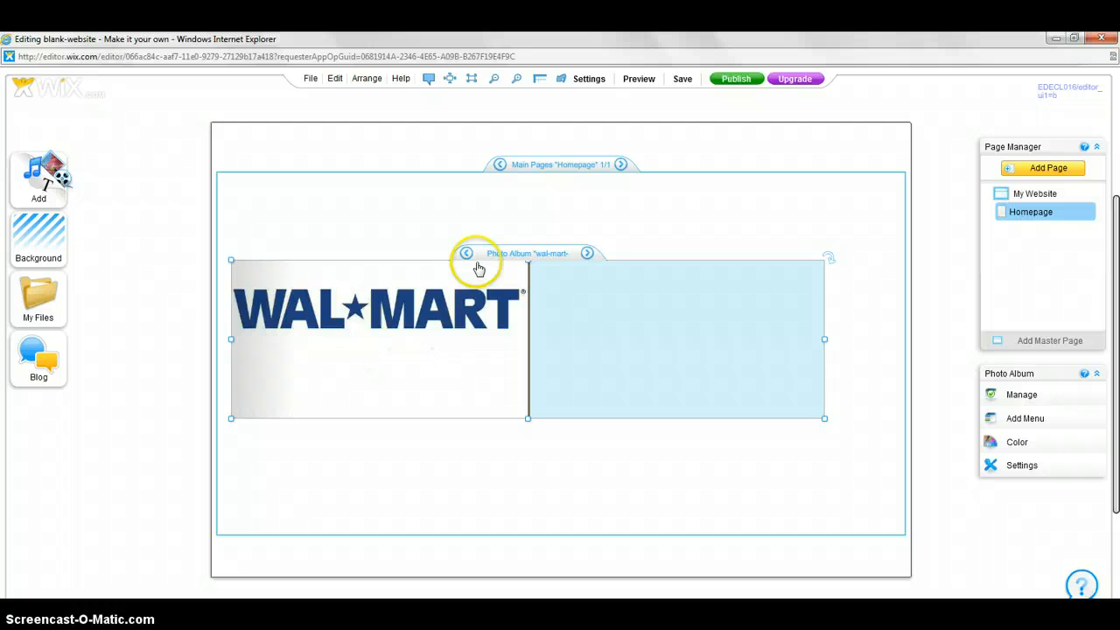
click(465, 252)
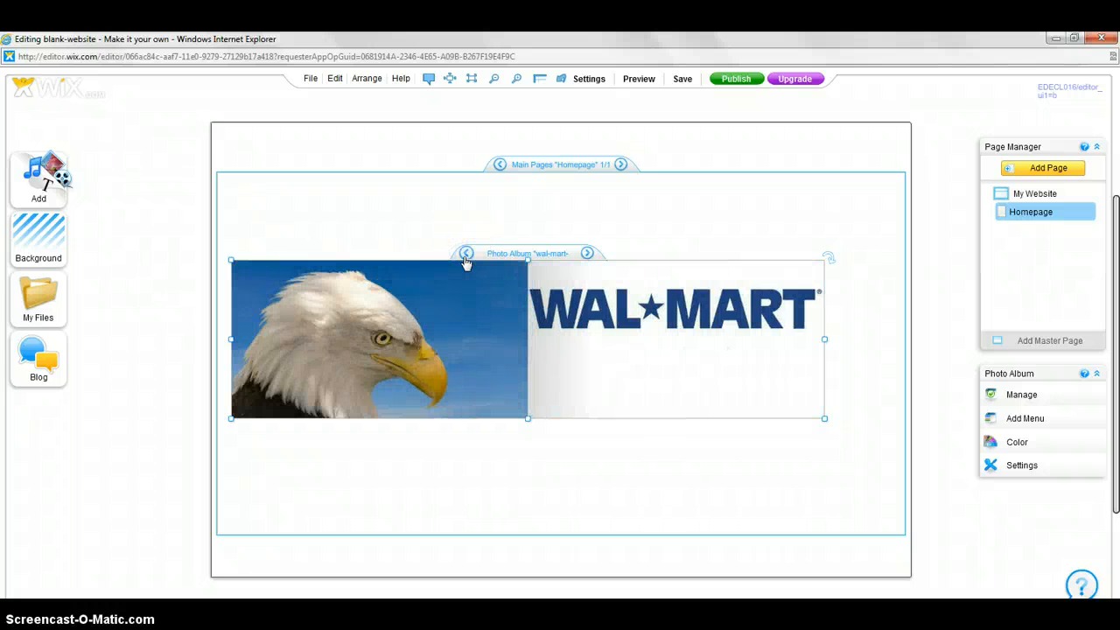